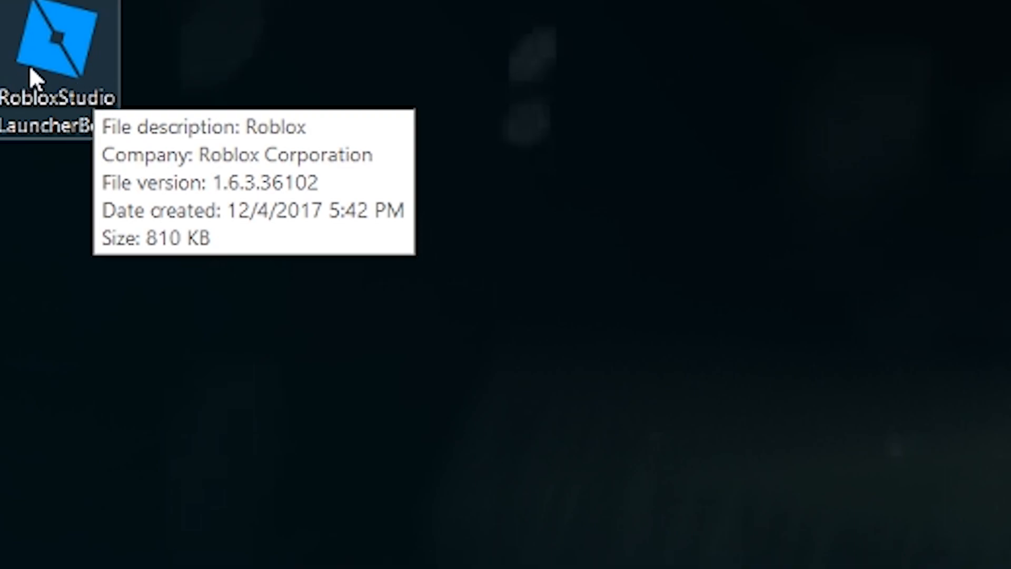
Launch Roblox Studio from the RobloxStudioLauncherBeta desktop icon
{"action": "double_click", "coordinate": [60, 49]}
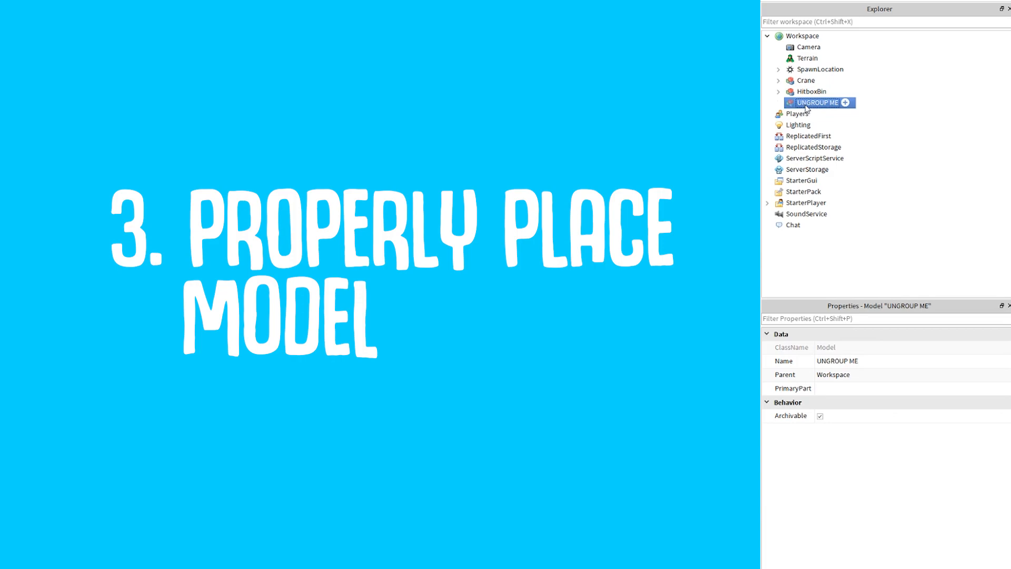
Expand UNGROUP ME in the Explorer to show its two inner models
{"action": "left_click", "coordinate": [778, 102]}
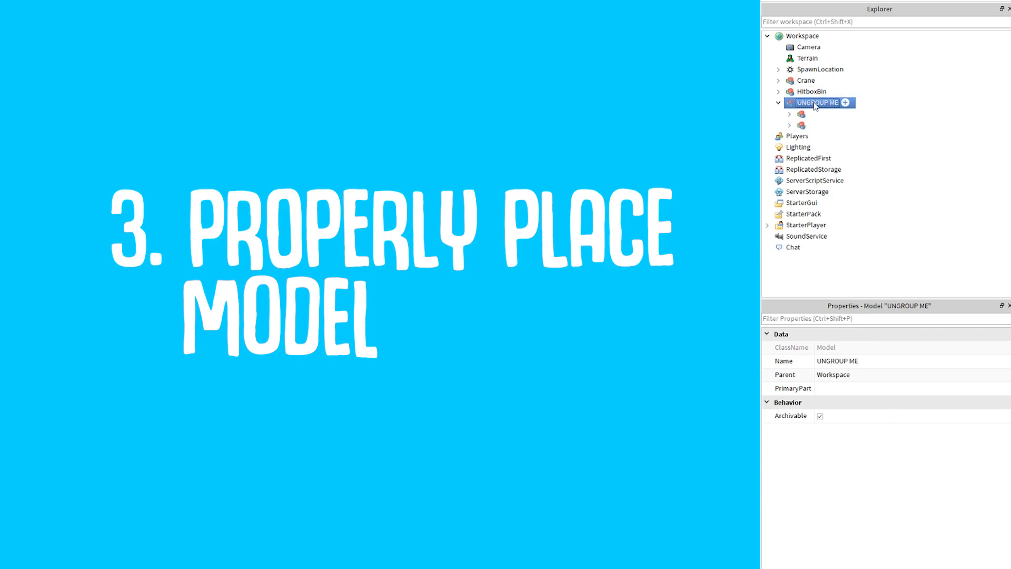
{"action": "left_click", "coordinate": [822, 120]}
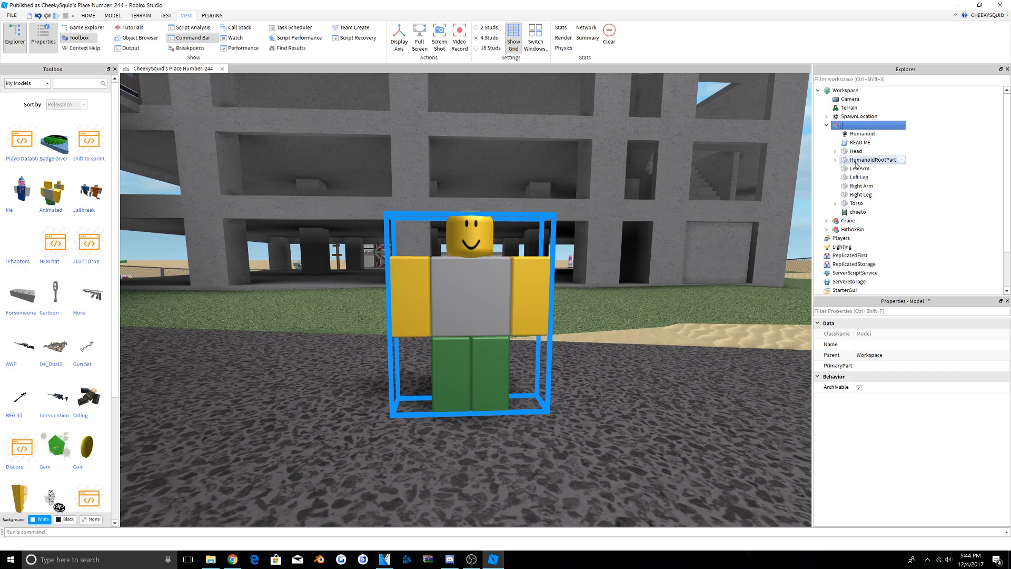
{"action": "left_click", "coordinate": [857, 211]}
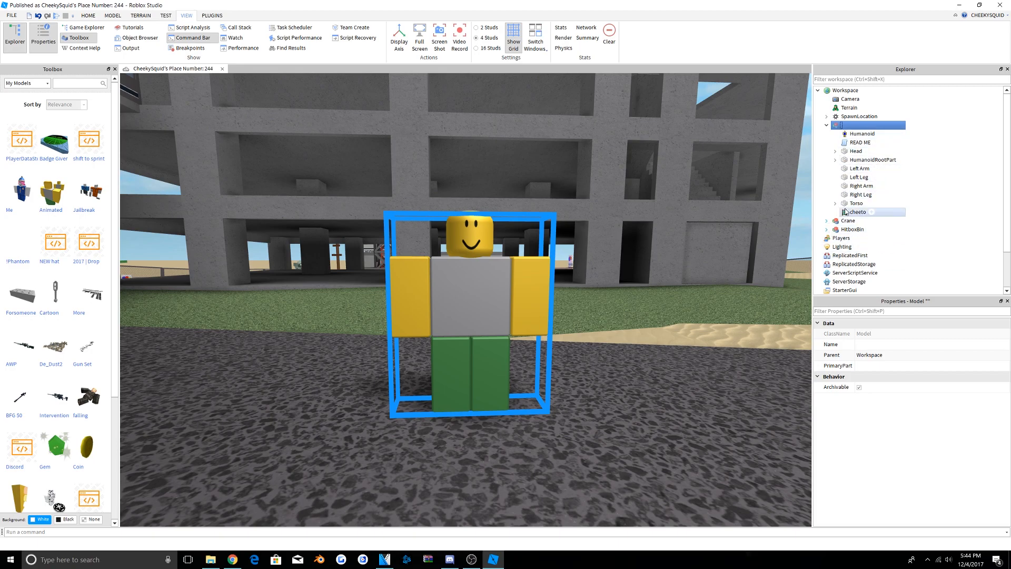
{"action": "left_click", "coordinate": [857, 212]}
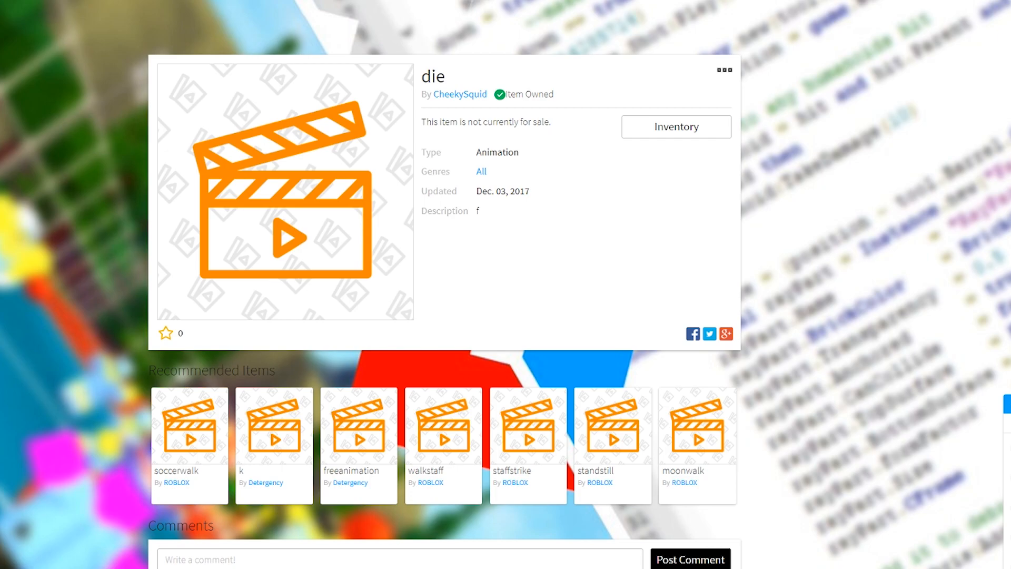
{"action": "mouse_move", "coordinate": [115, 26]}
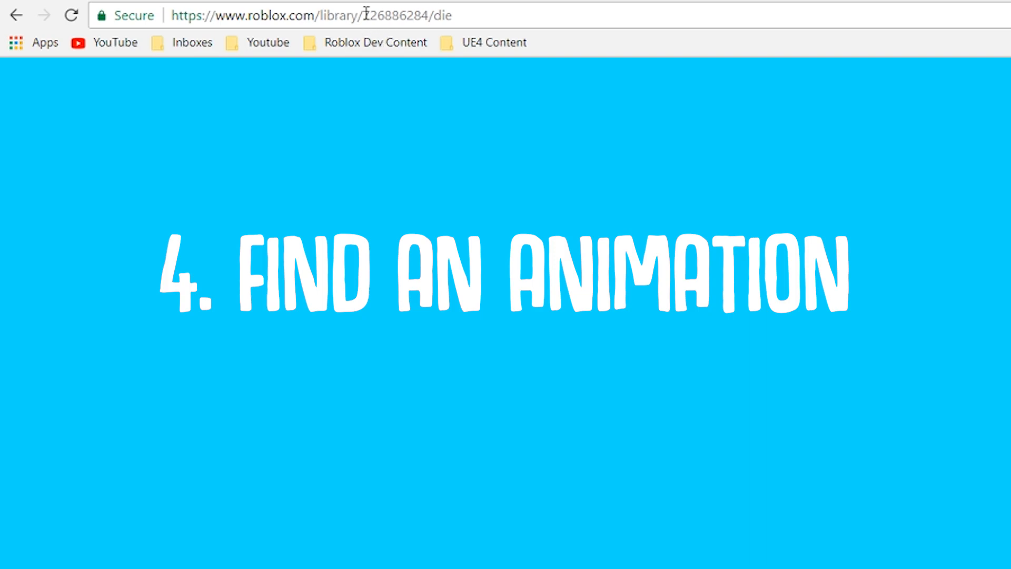
Select the die animation's asset ID in the library page address bar
{"action": "double_click", "coordinate": [394, 15]}
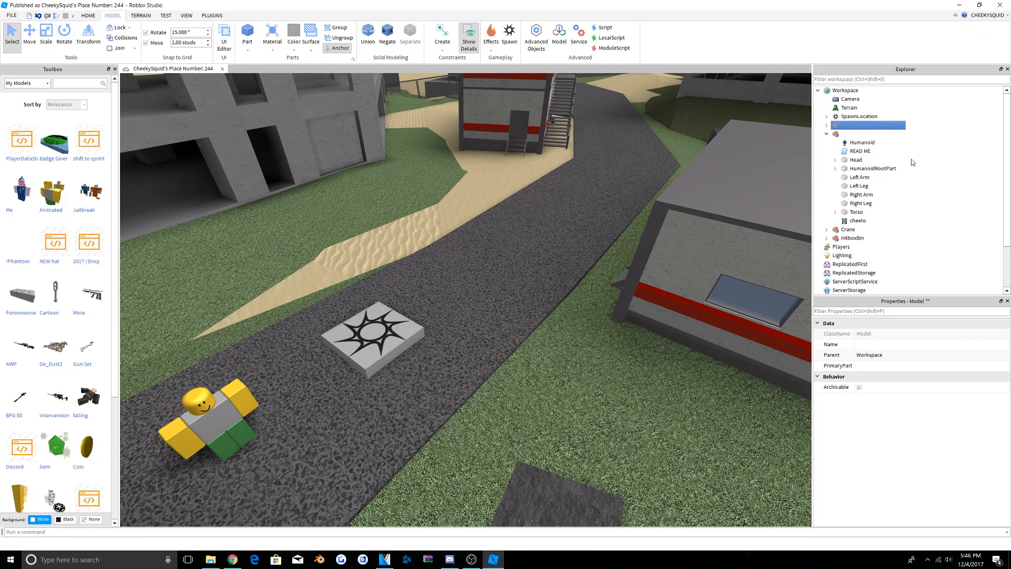
{"action": "mouse_move", "coordinate": [945, 192]}
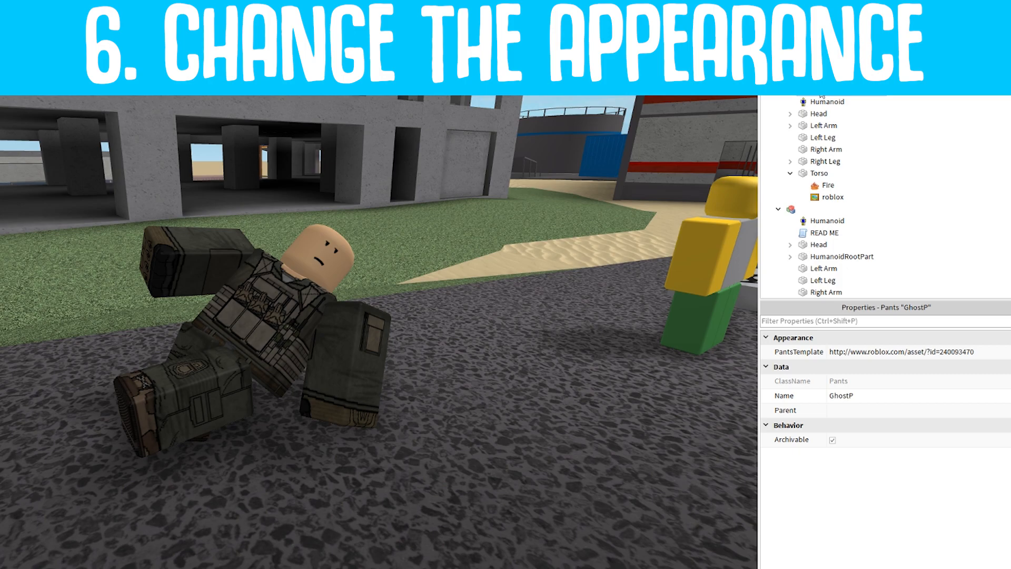
Select items in the rig's model in Explorer, ending on its Humanoid
{"action": "left_click", "coordinate": [825, 221]}
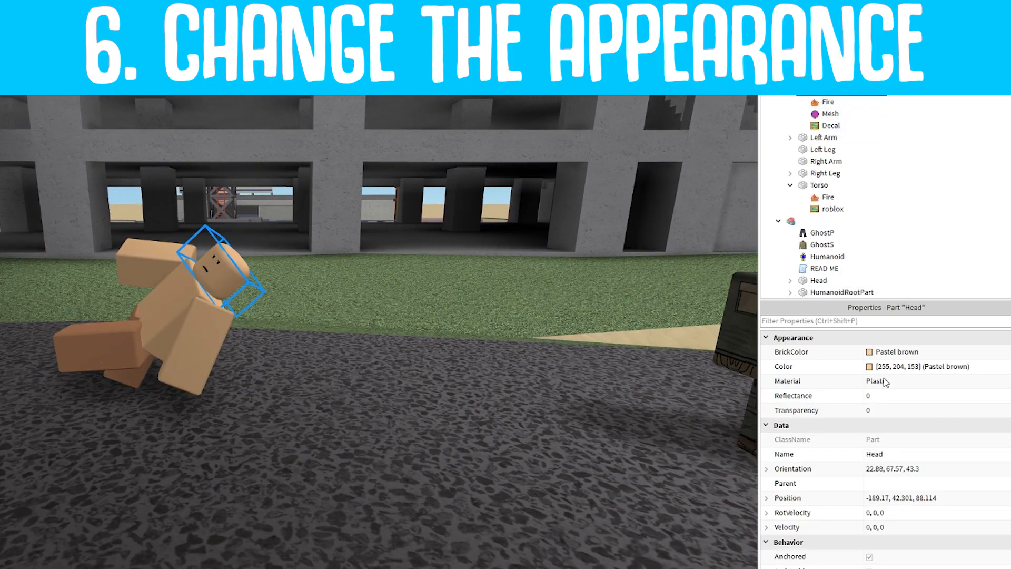
{"action": "left_click", "coordinate": [826, 256]}
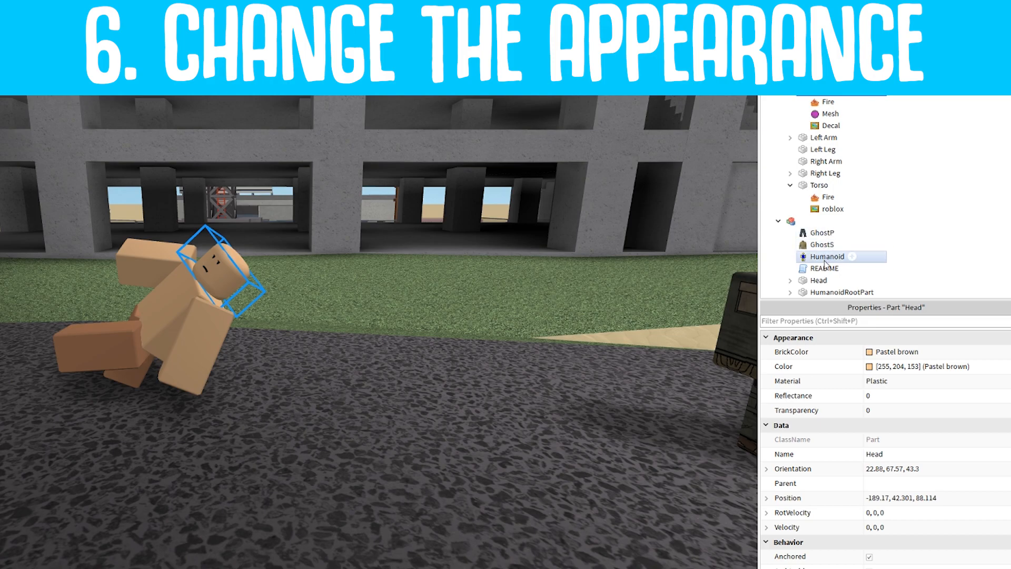